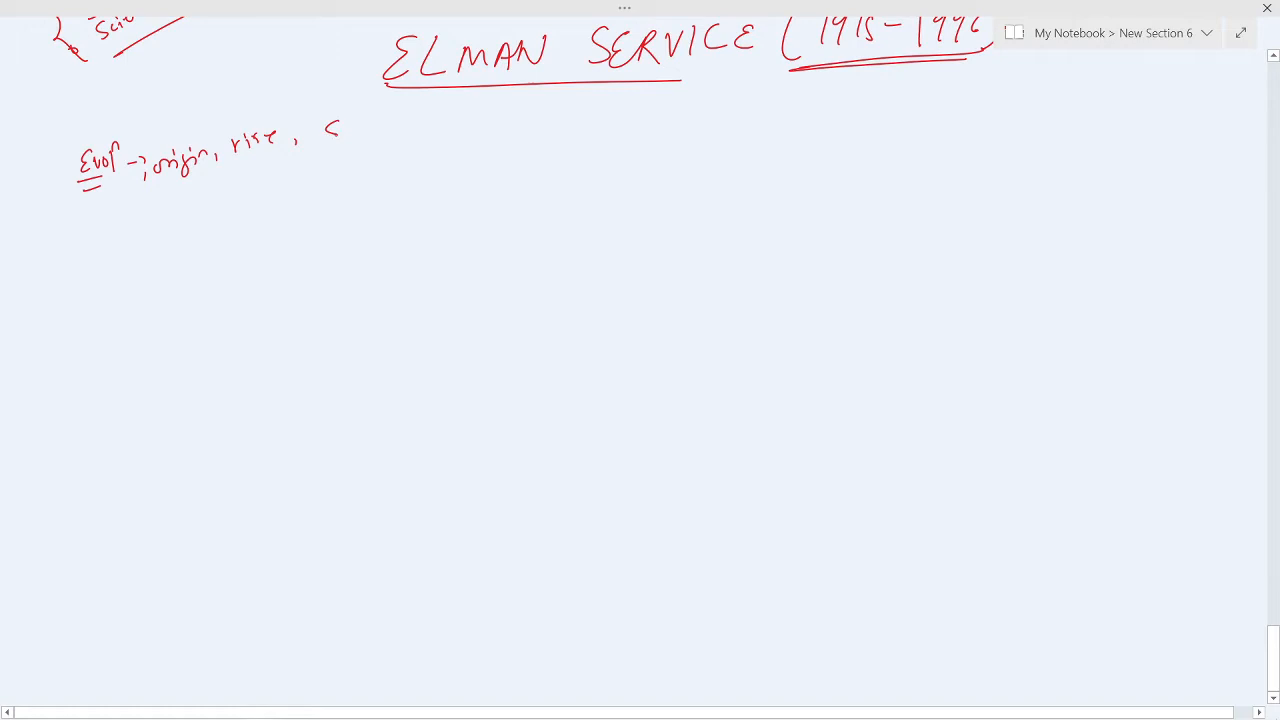
Handwrite a circled 'Stage', underline the 1962 book 'The Primitive Social orgn', and begin 'Band → Tribe →'
drag(330, 130, 400, 130)
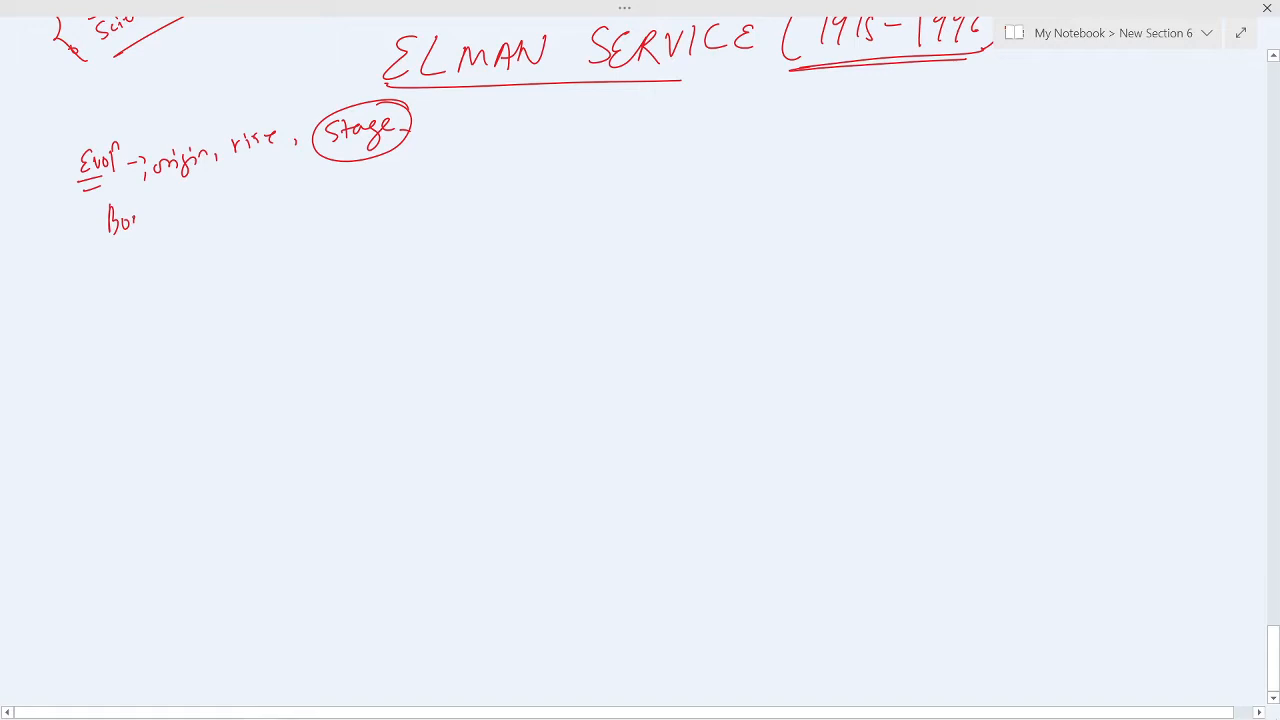
drag(110, 218, 360, 195)
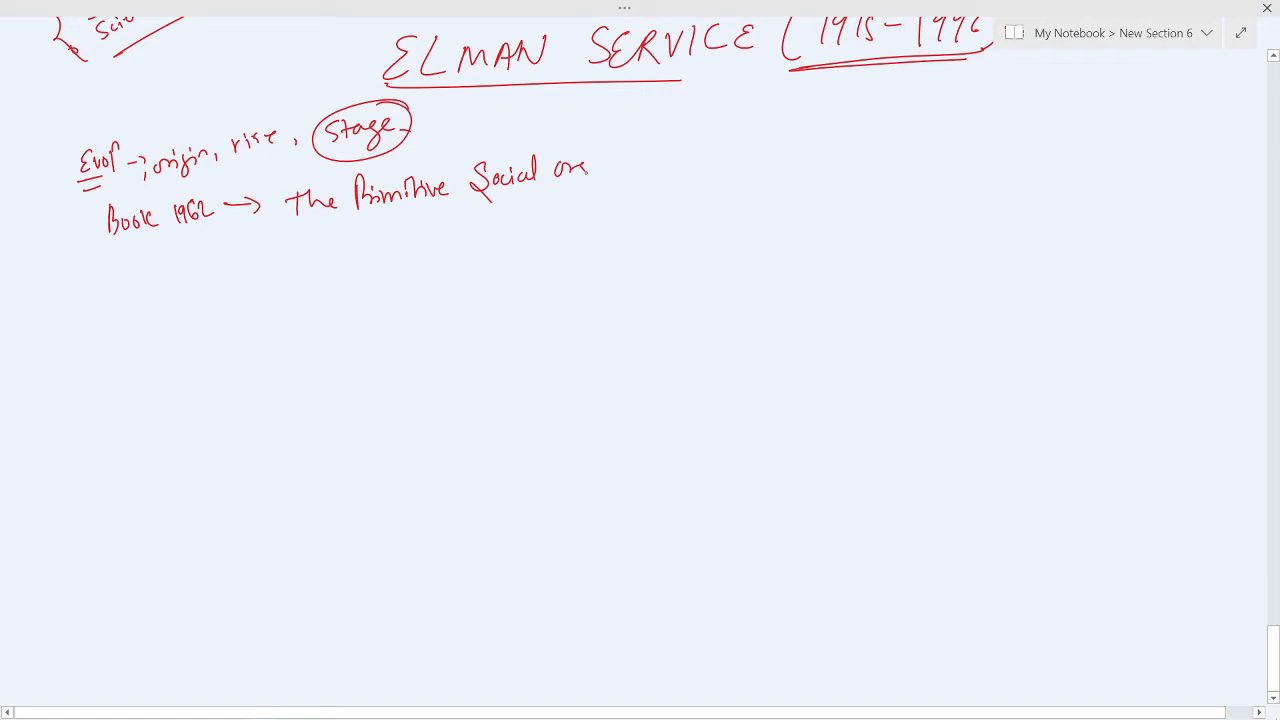
drag(600, 160, 830, 140)
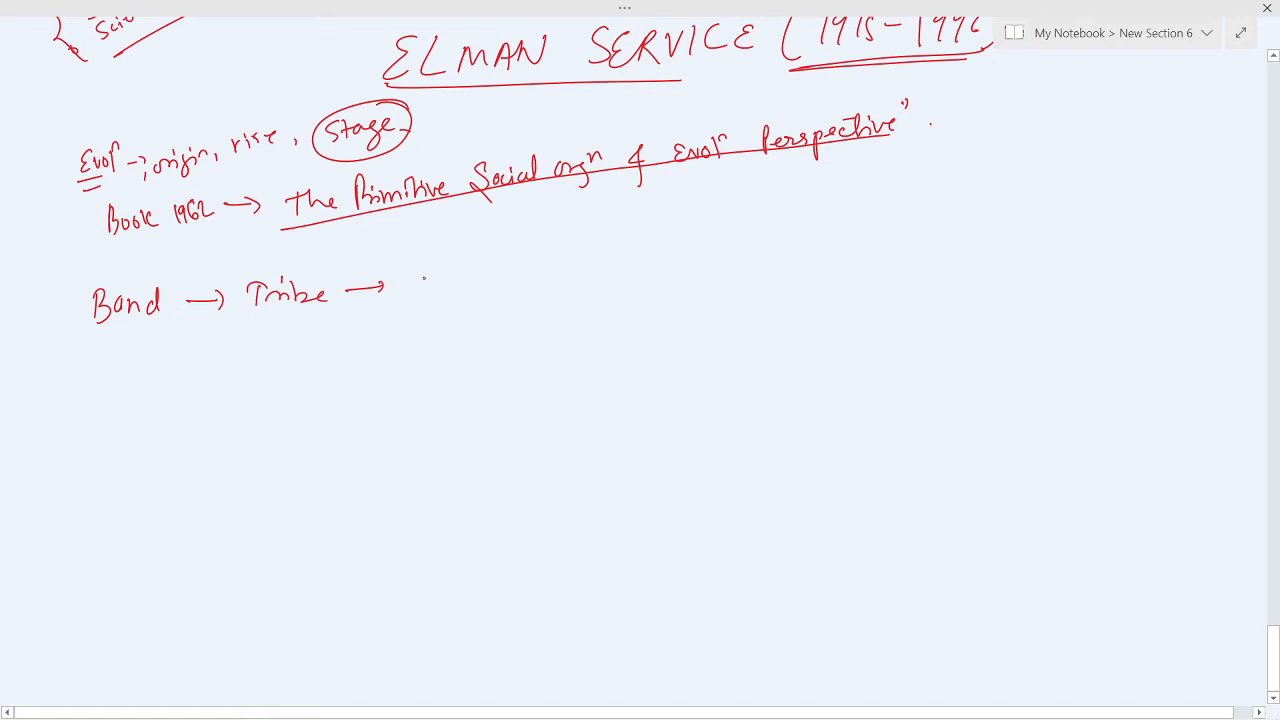
Add 'origin of civiln' and 'Chiefdom → State', underline all four stages, and brace them with circled 'Pol' and 'Paper-I'
drag(410, 290, 740, 250)
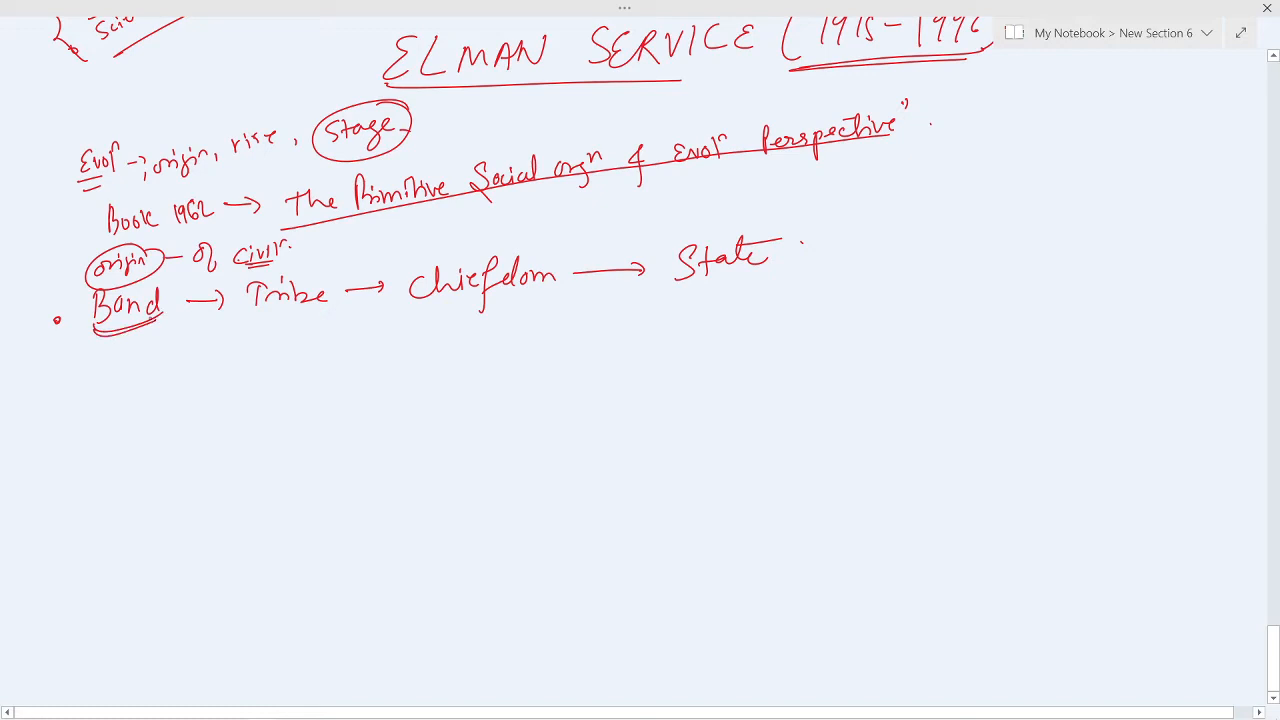
drag(255, 315, 760, 290)
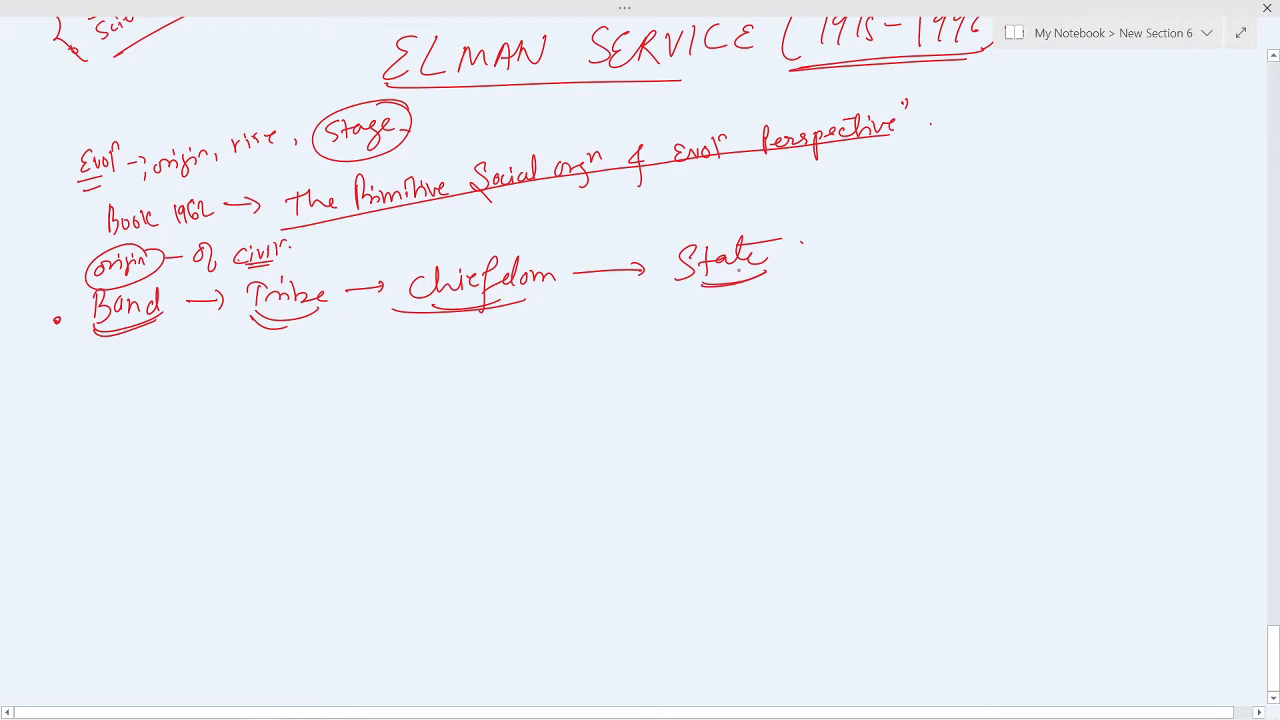
drag(850, 240, 1035, 210)
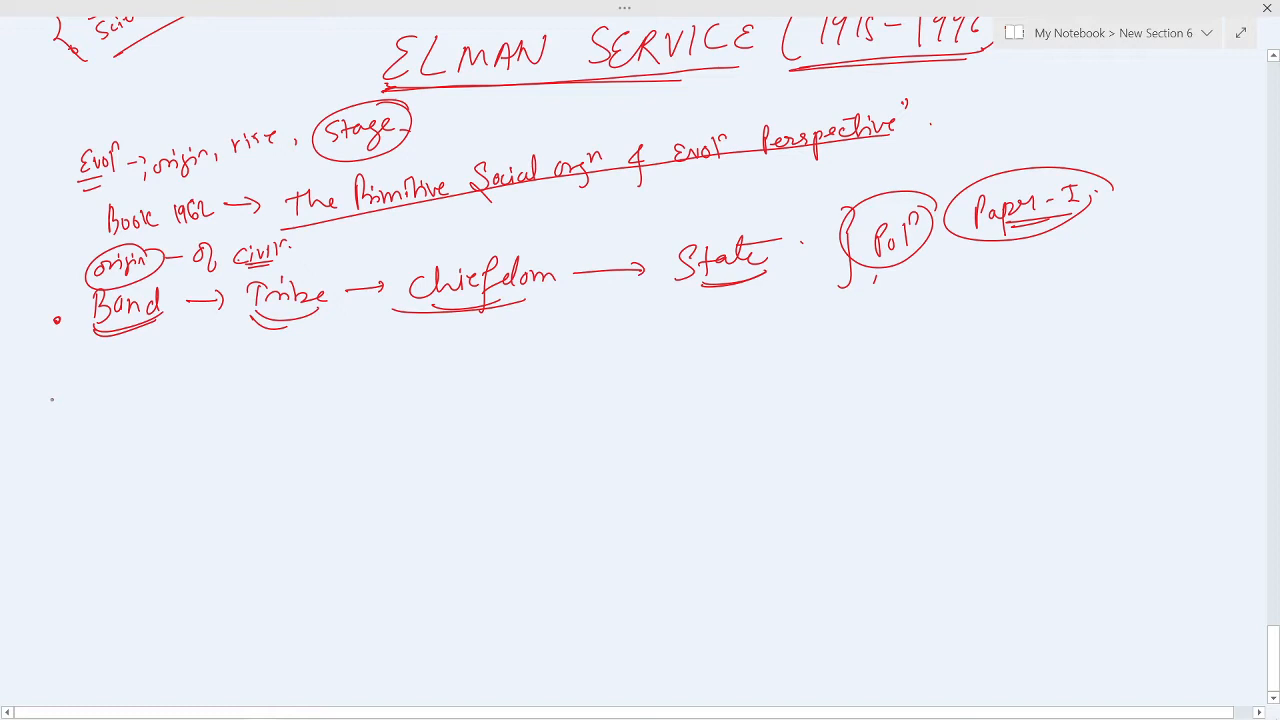
Handwrite band-trait bullets 'loose Group', 'Nomadic', 'specific territory' and a kinship / no division point
text(loose Group)
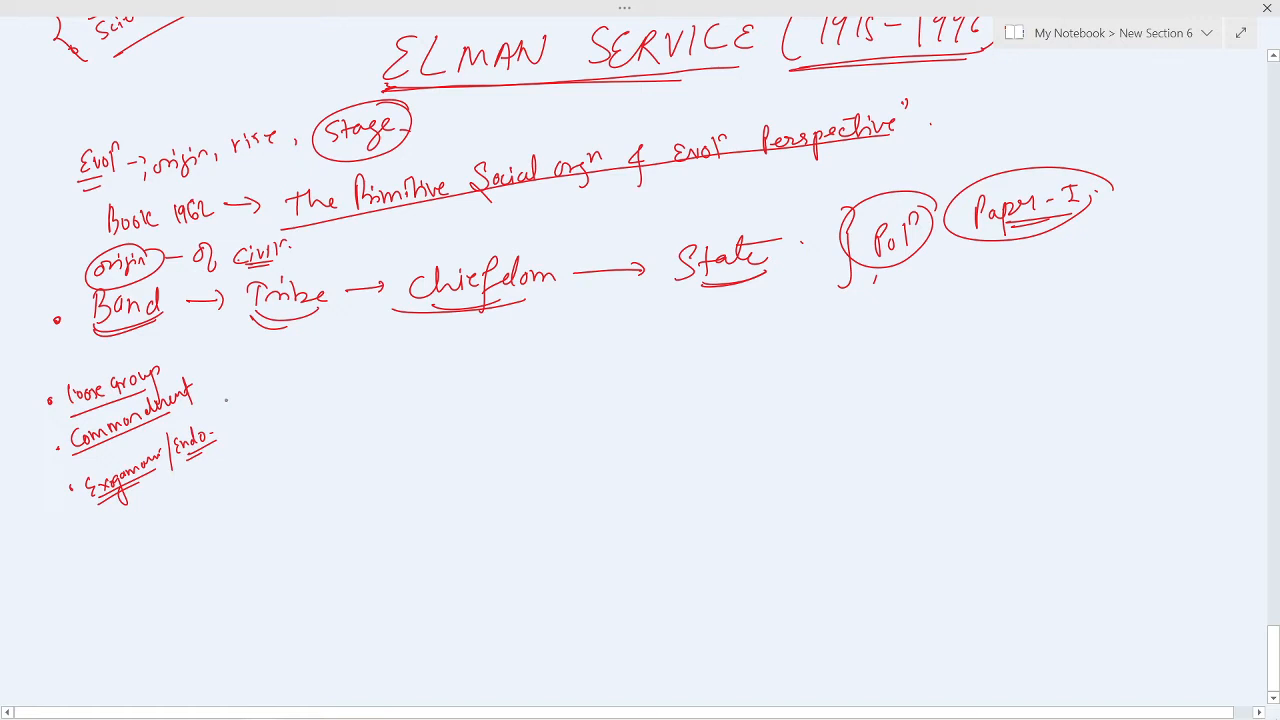
drag(220, 390, 258, 450)
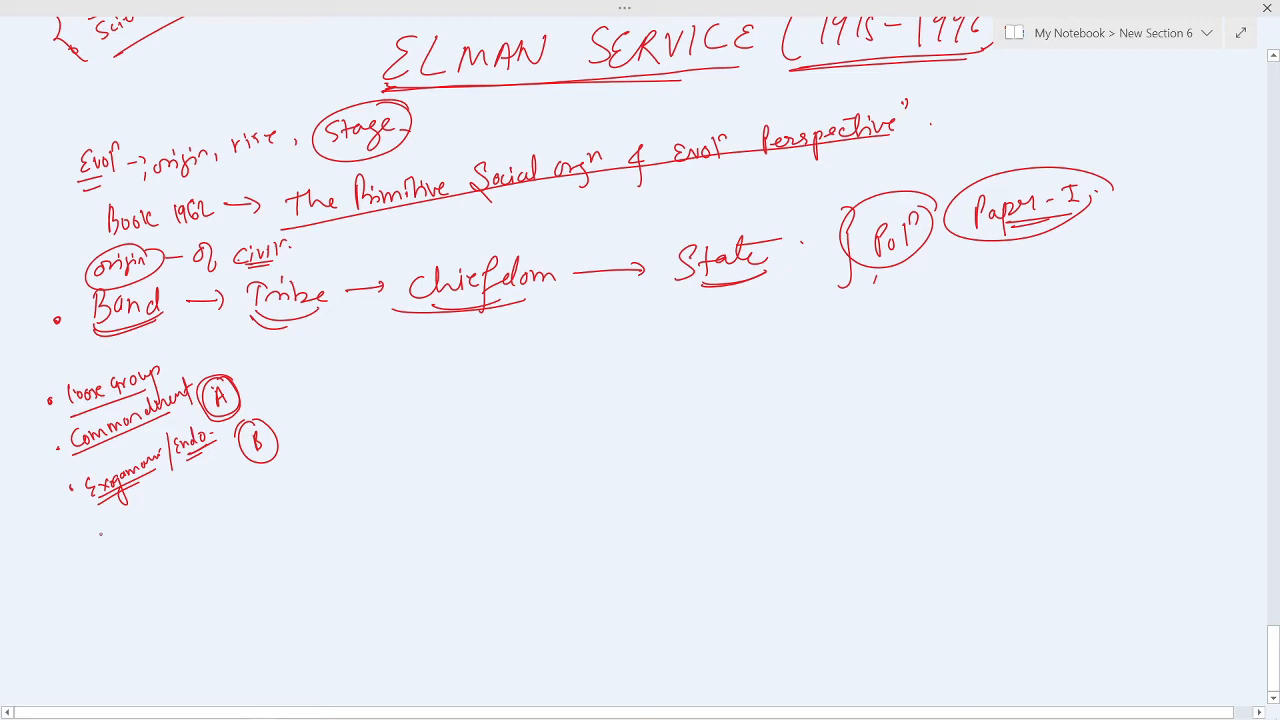
text(Nomadic)
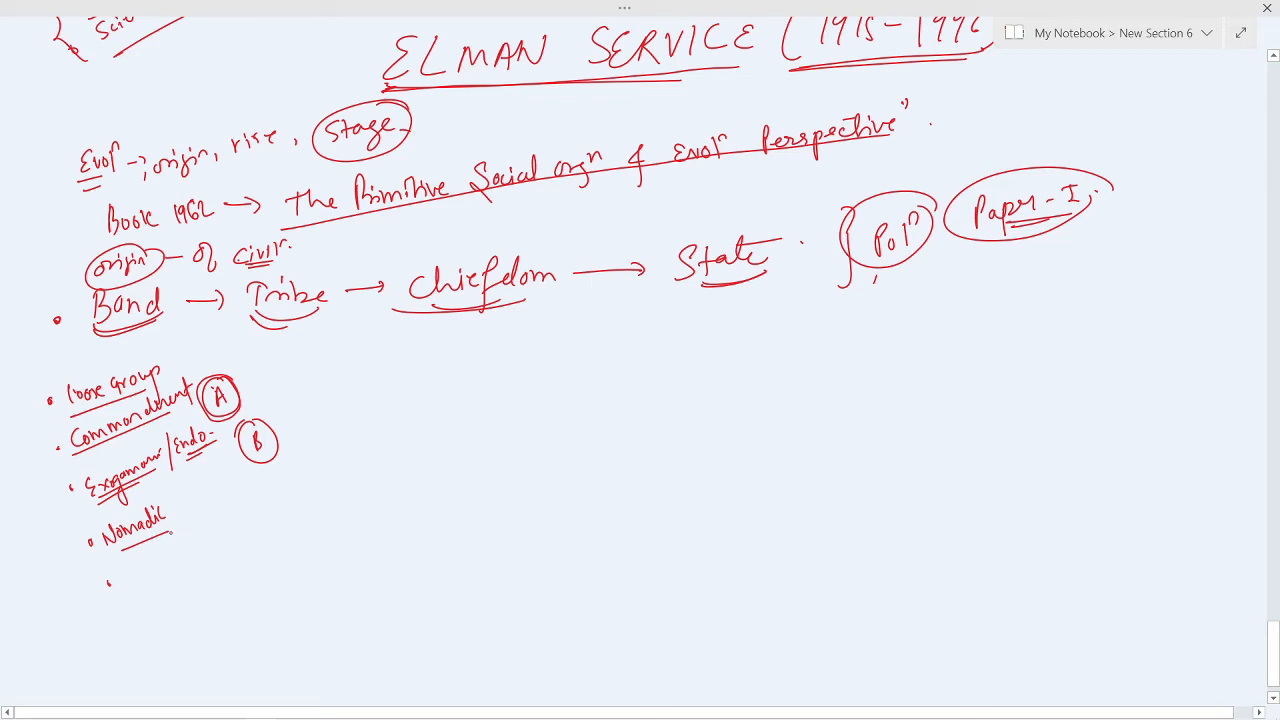
click(118, 578)
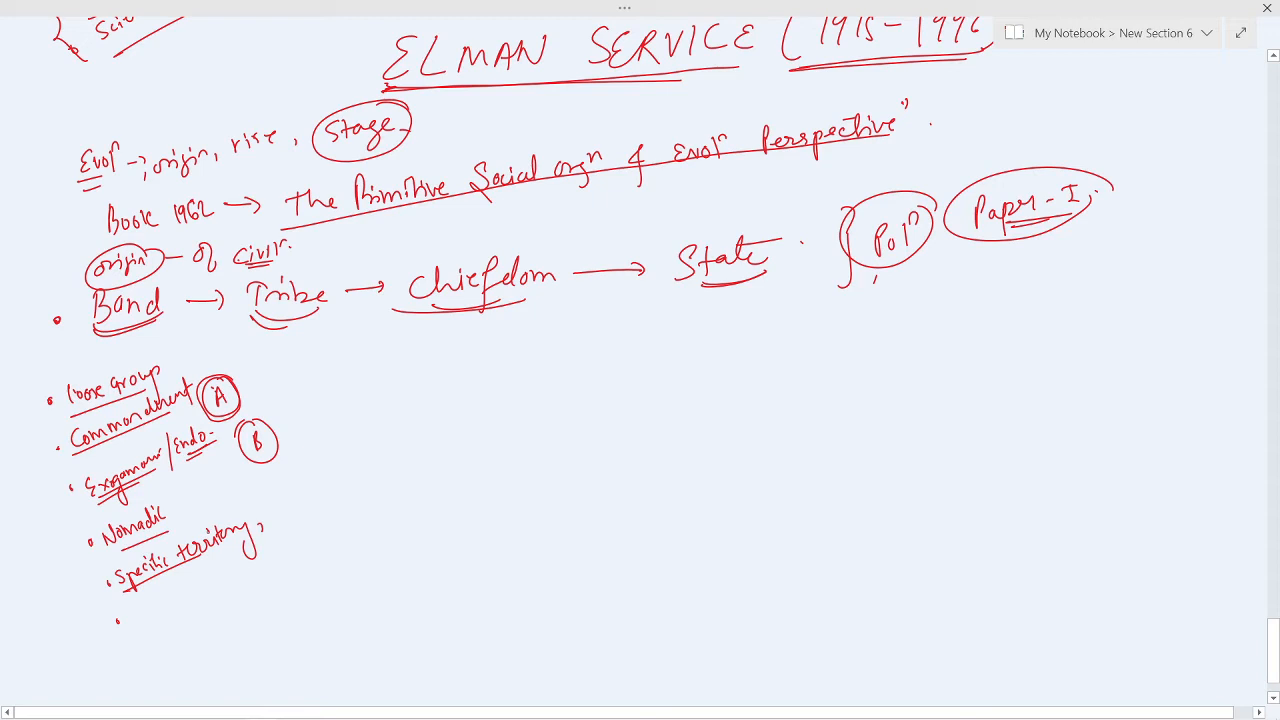
text(k+)
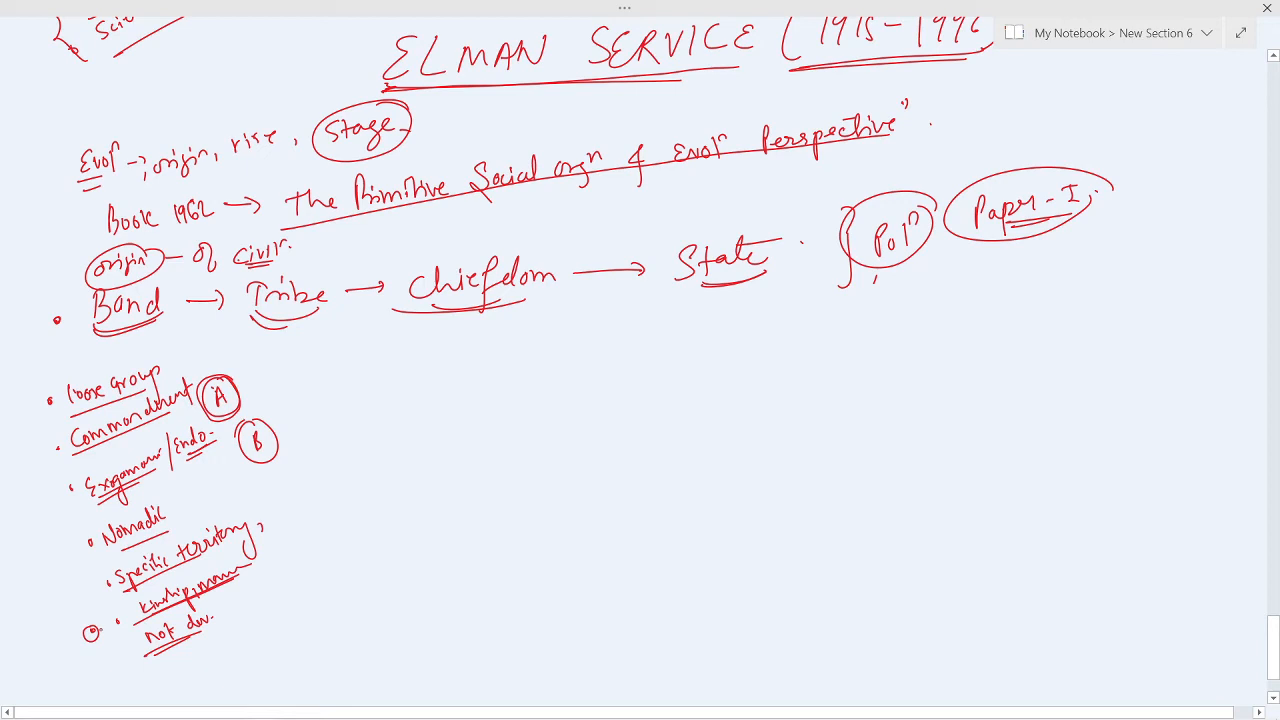
drag(283, 315, 283, 345)
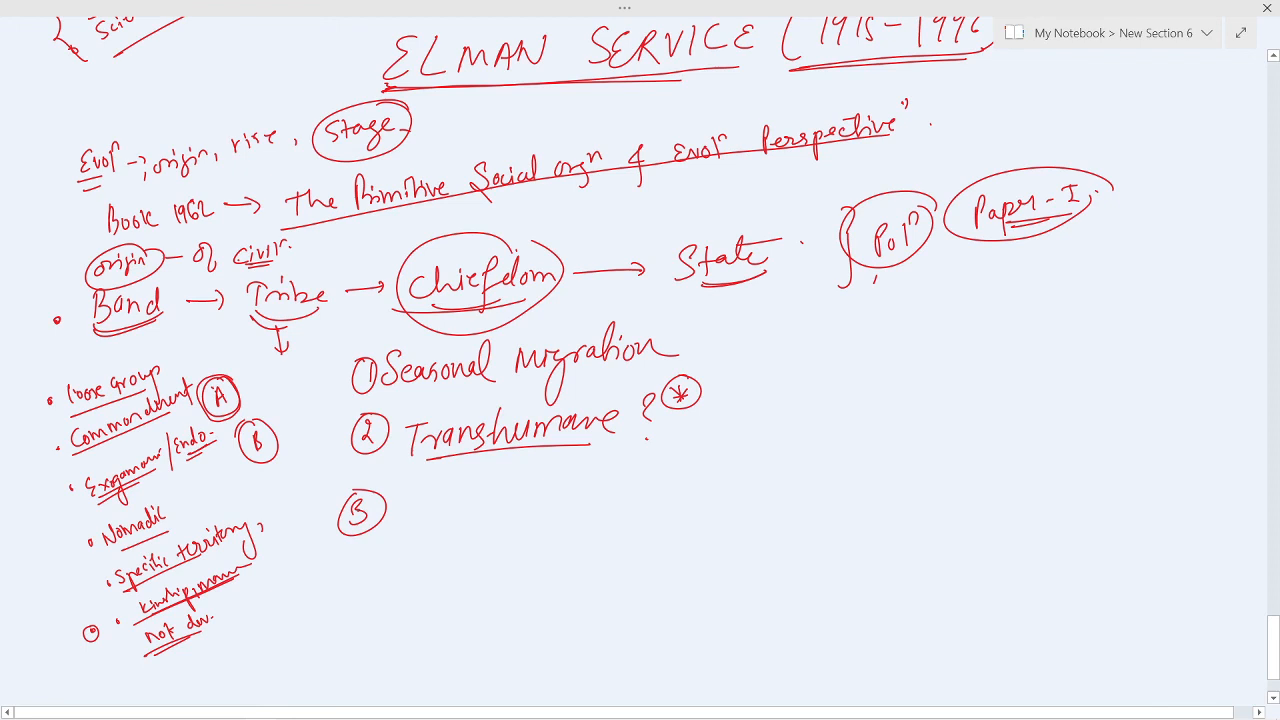
Write 'Efficient mobil' of resource' beside circled 3 and start 'factor →' below
text(Efficient mobiln of resource)
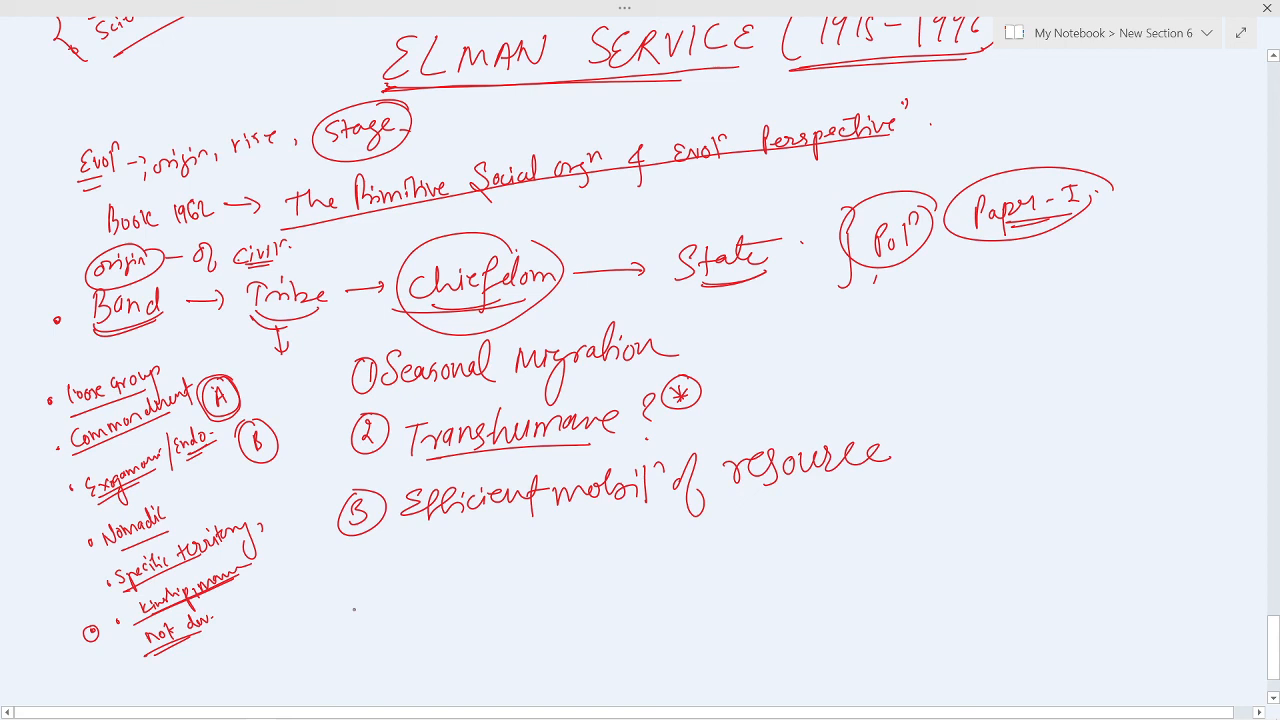
text(factor →)
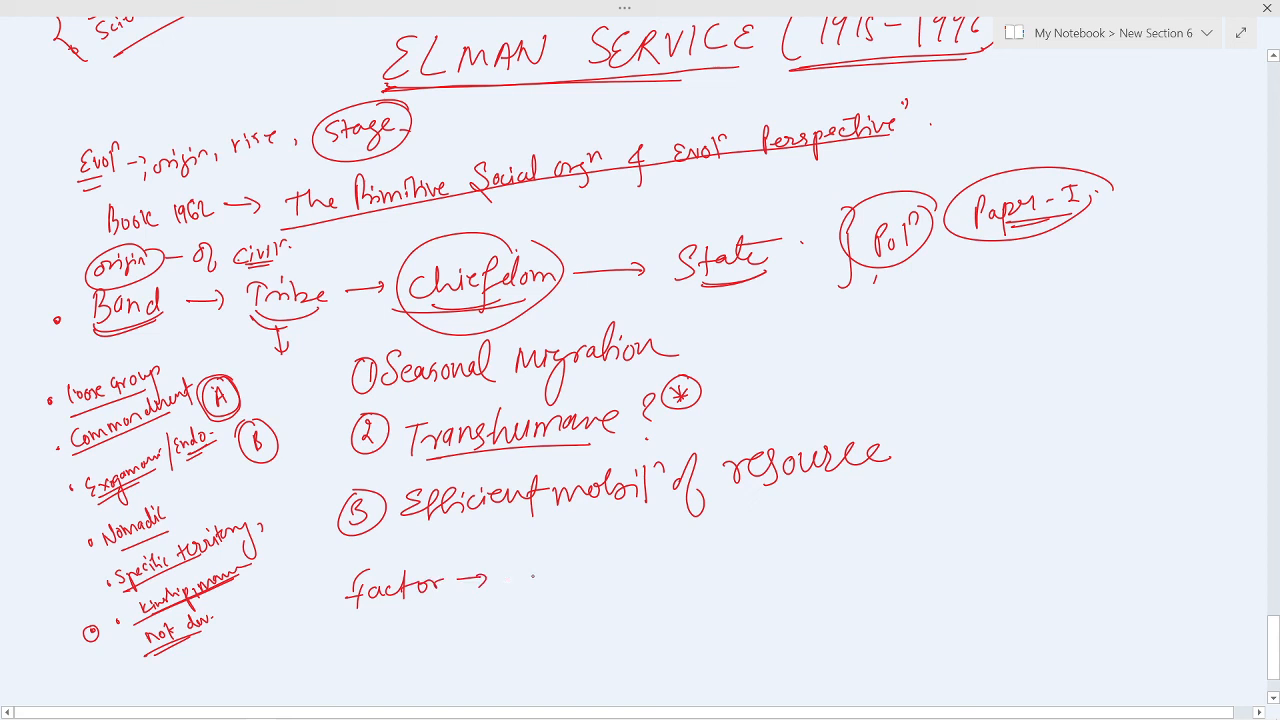